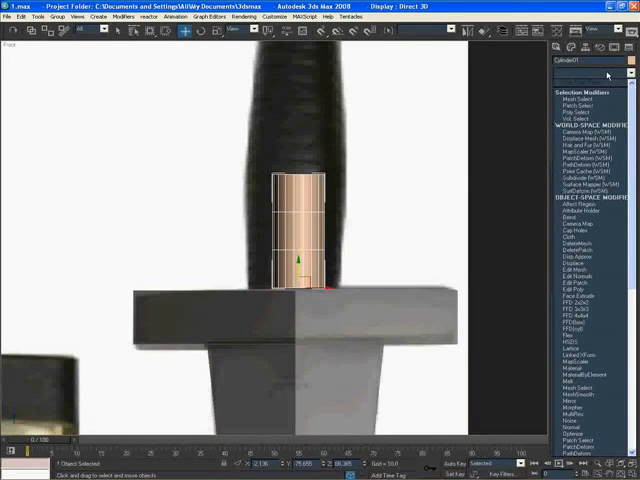
Step: Add an Edit Poly modifier to Cylinder01 from the Modifier List
left_click(580, 101)
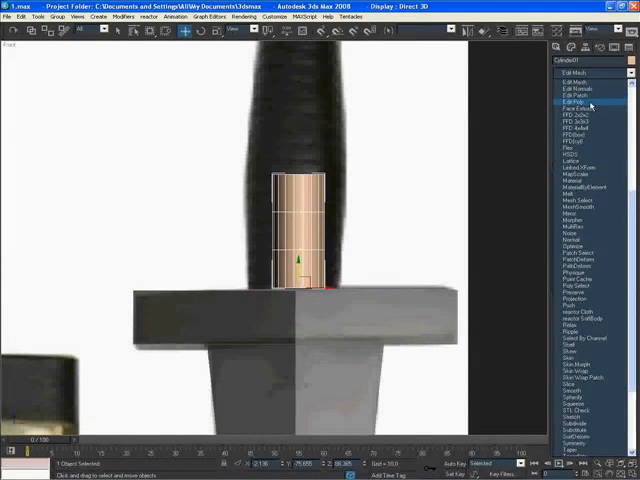
left_click(589, 101)
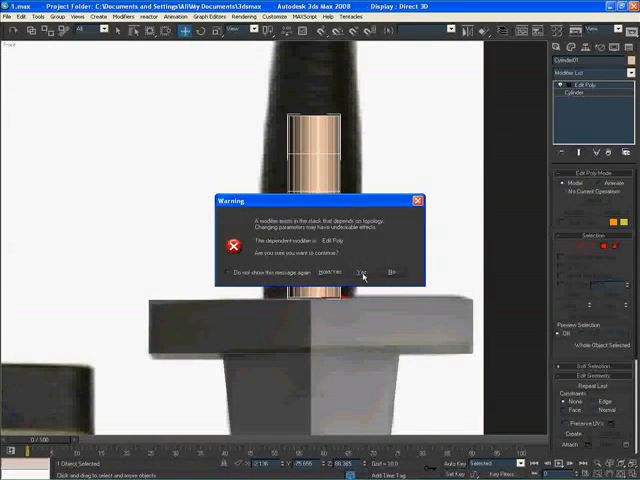
left_click(363, 272)
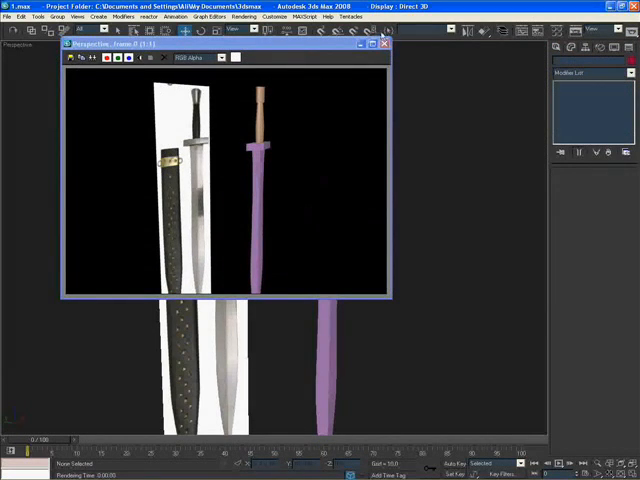
Step: Close the rendered frame window after reviewing the sword beside the reference
left_click(384, 43)
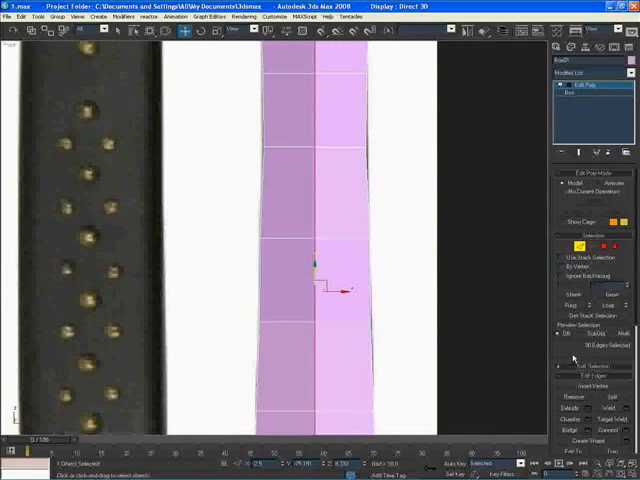
Step: Scroll the Edit Poly panel while chamfering the blade's long edge loops
scroll("down", 3)
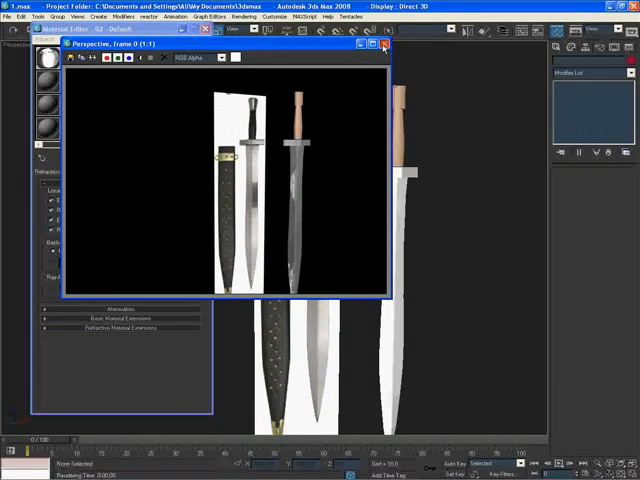
Step: Close the render showing the silver raytraced metal blade beside the references
left_click(384, 44)
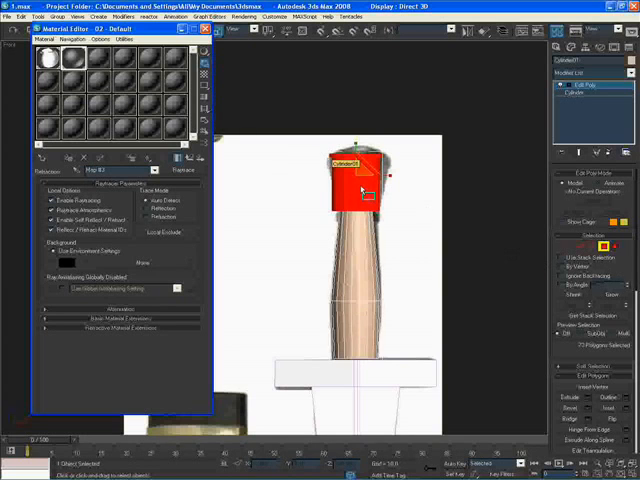
Step: Bring up the viewport quad menu on Cylinder01 to convert it to Editable Poly
right_click(360, 190)
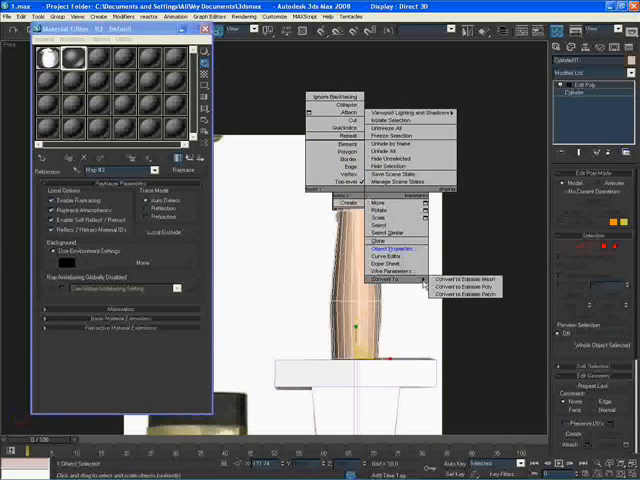